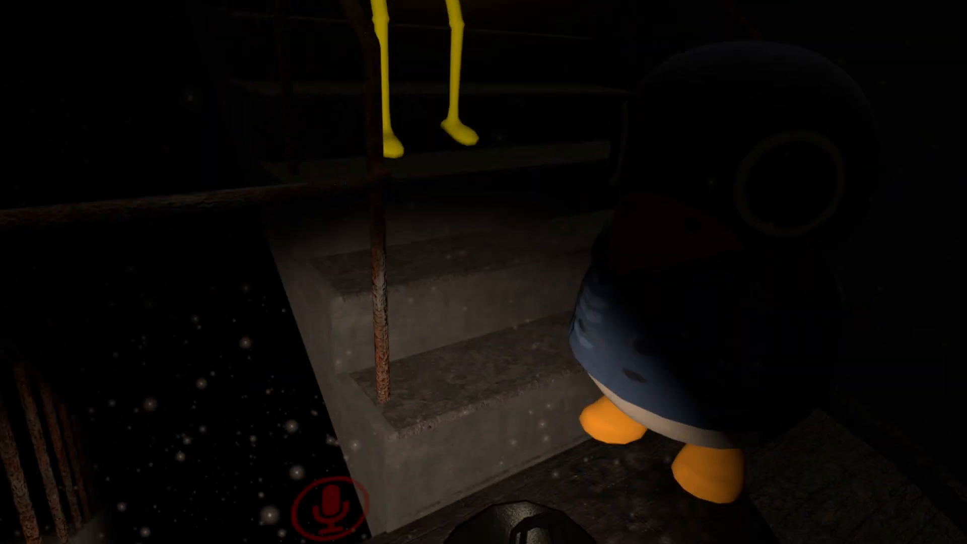
{"action": "mouse_move", "coordinate": [483, 272]}
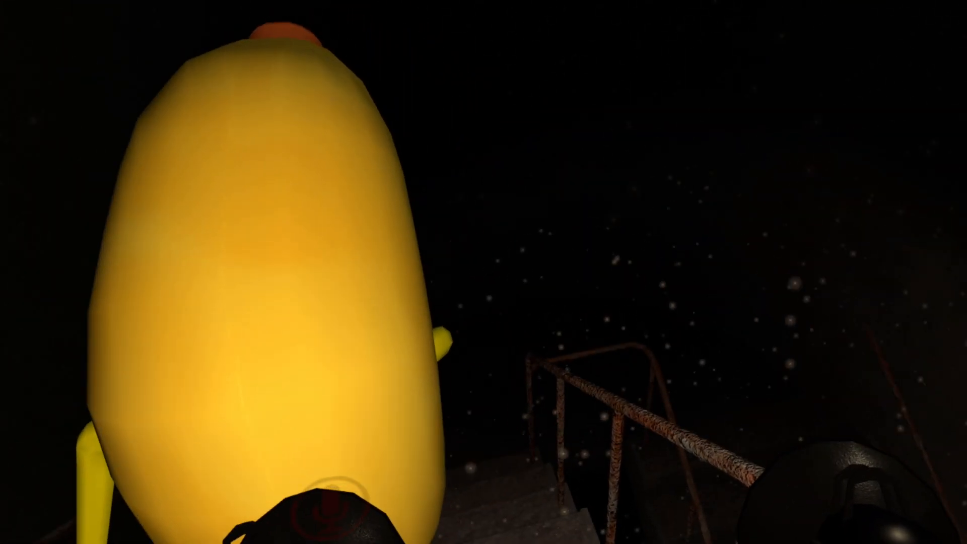
{"action": "mouse_move", "coordinate": [483, 272]}
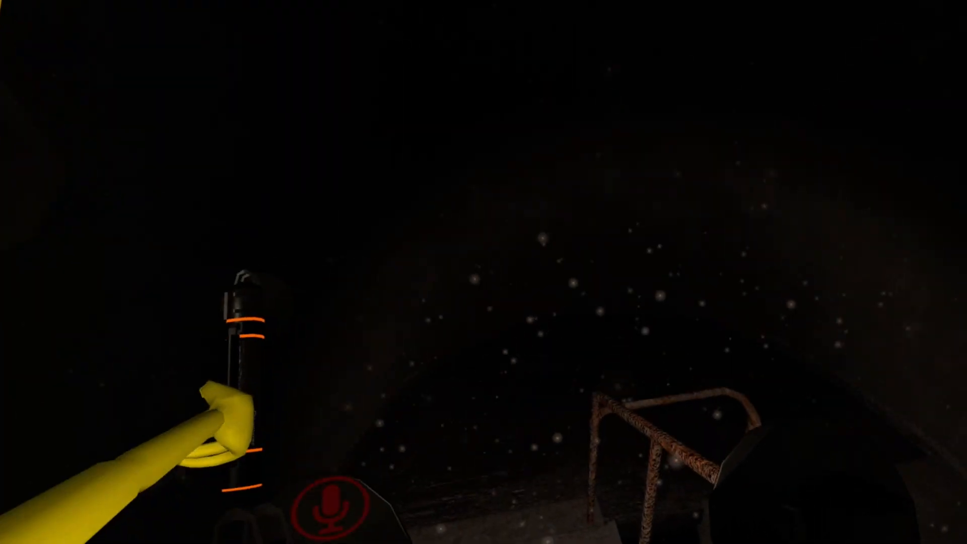
{"action": "mouse_move", "coordinate": [484, 272]}
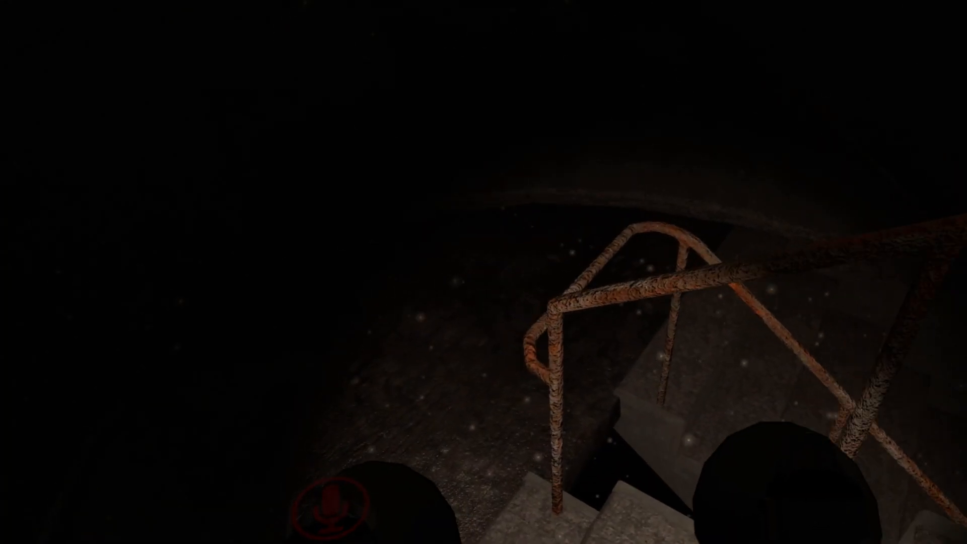
{"action": "mouse_move", "coordinate": [484, 272]}
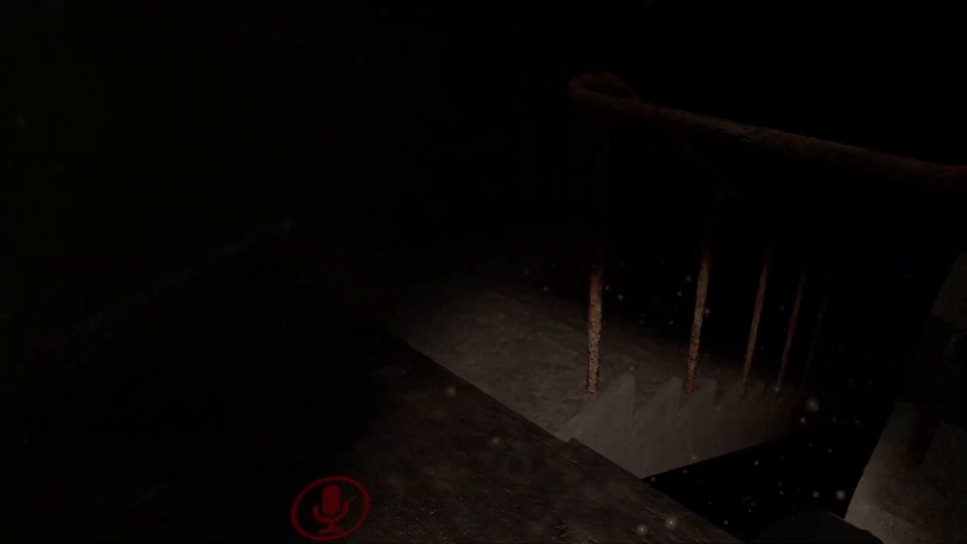
{"action": "mouse_move", "coordinate": [483, 273]}
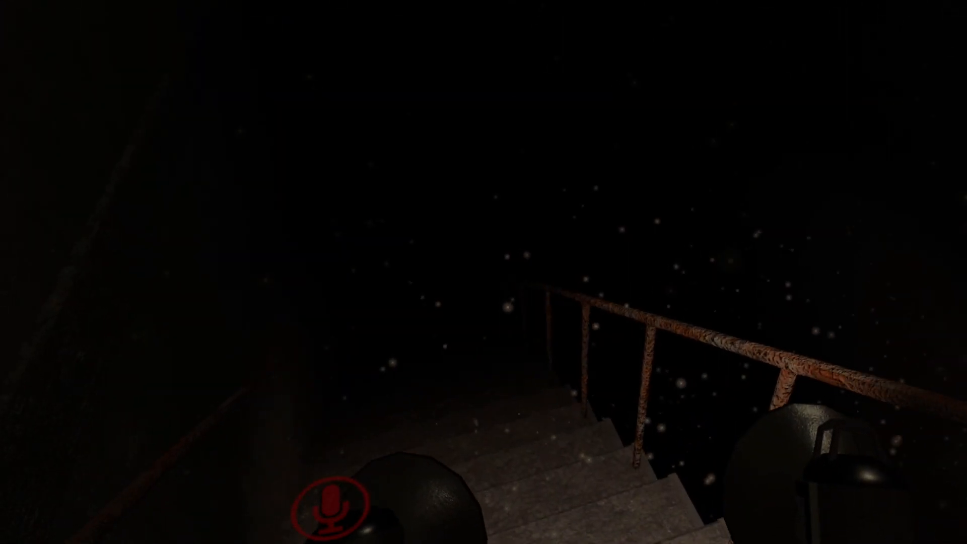
{"action": "mouse_move", "coordinate": [484, 272]}
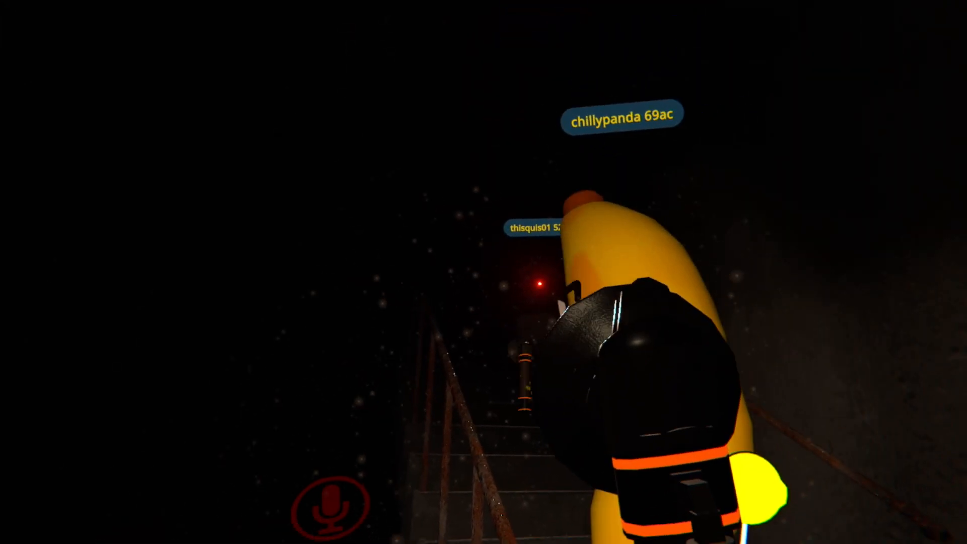
{"action": "mouse_move", "coordinate": [483, 272]}
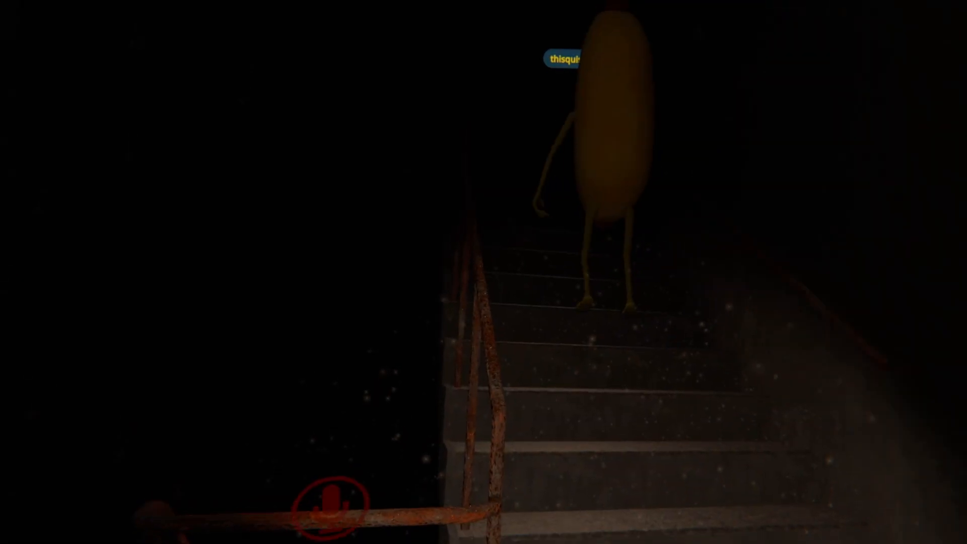
{"action": "mouse_move", "coordinate": [484, 272]}
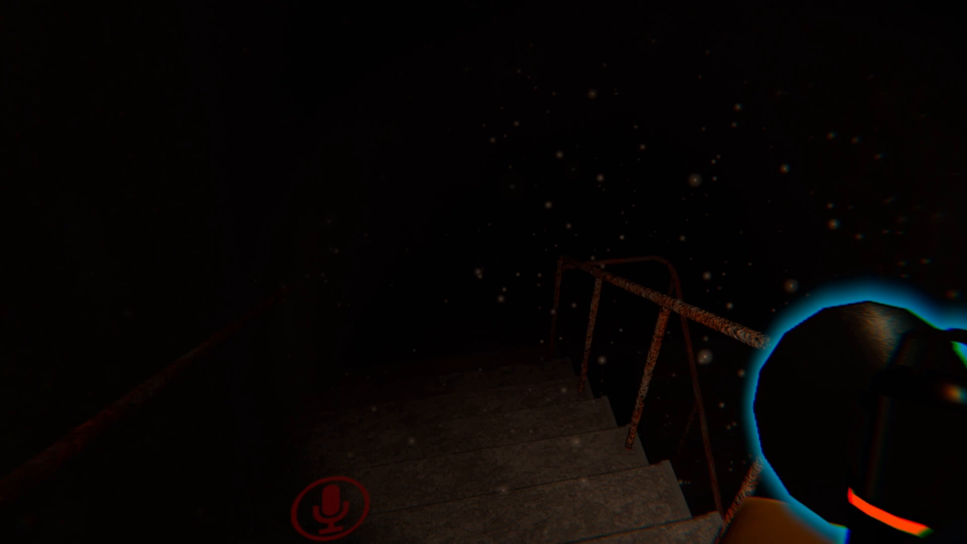
{"action": "mouse_move", "coordinate": [484, 272]}
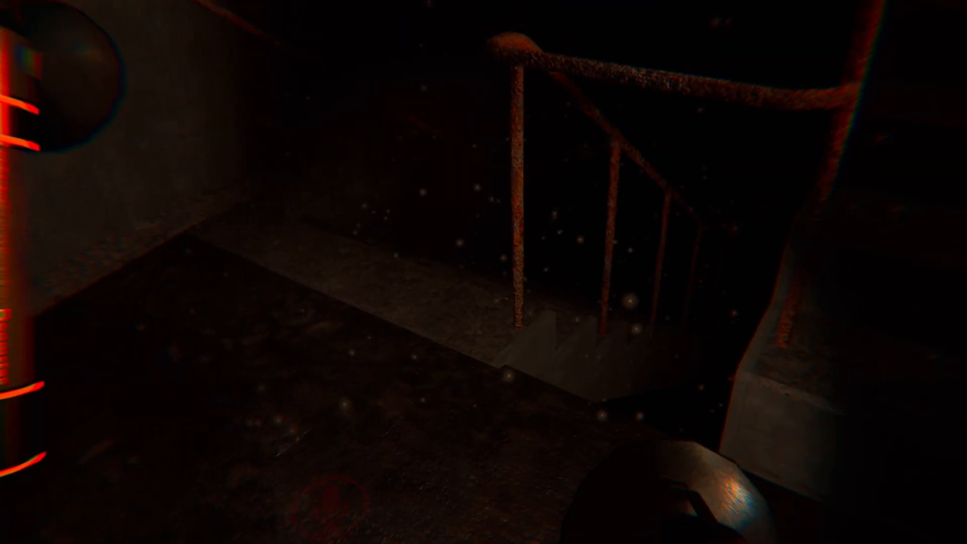
{"action": "mouse_move", "coordinate": [483, 273]}
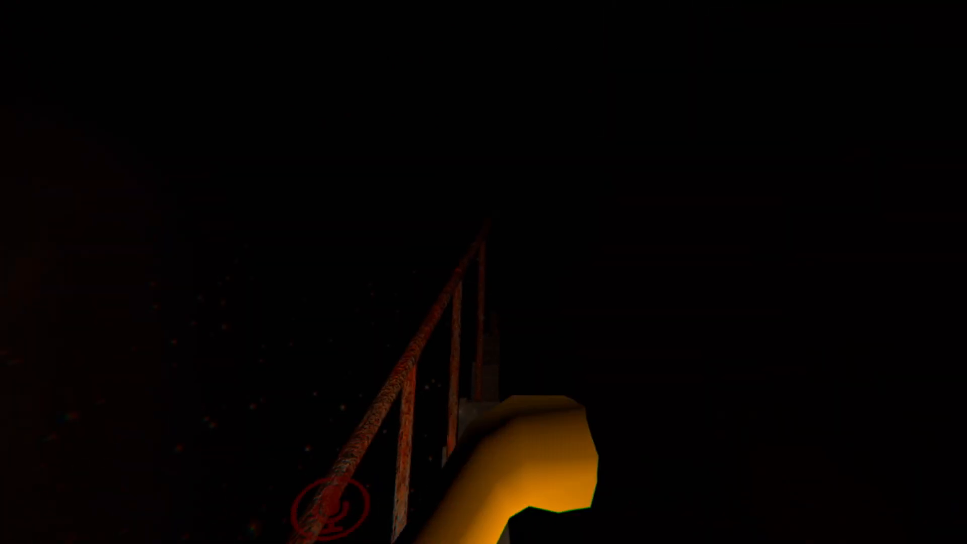
{"action": "mouse_move", "coordinate": [484, 272]}
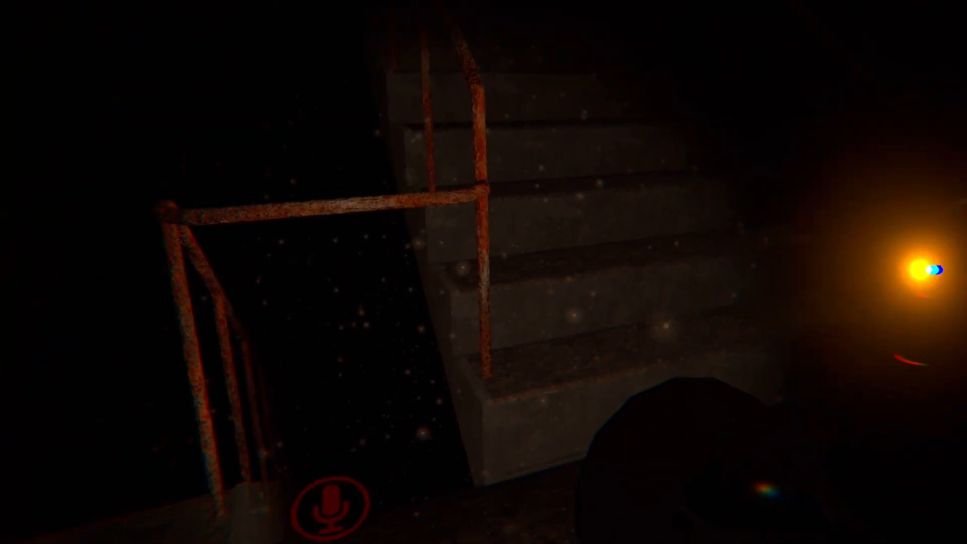